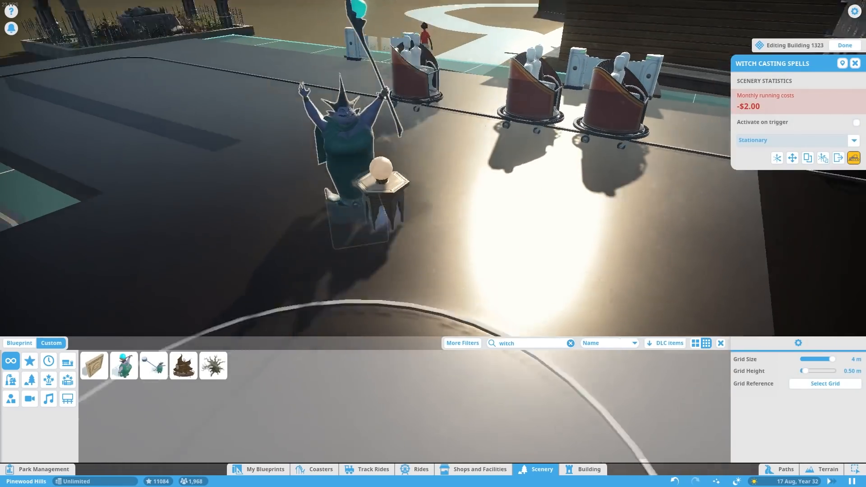
# Search Scenery for 'mummy' and pick a mummy animatronic to place by the castle wall.
pyautogui.write('mummy')
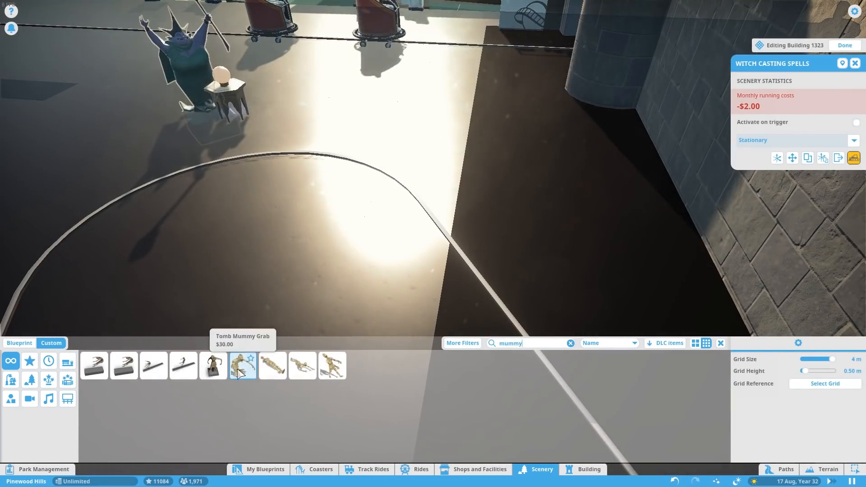
pyautogui.click(271, 365)
pyautogui.write('adventure')
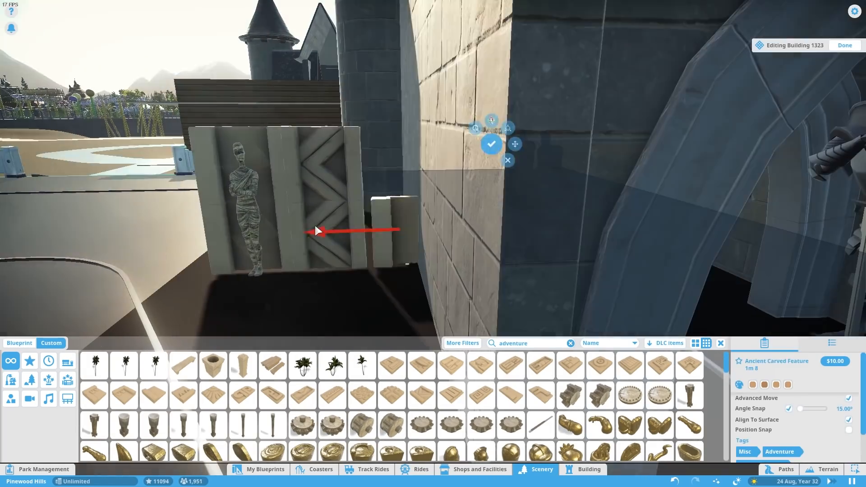
# Search 'bettle', place the blue scarab beetle on the mummy panel, and pick a box light.
pyautogui.write('bettle')
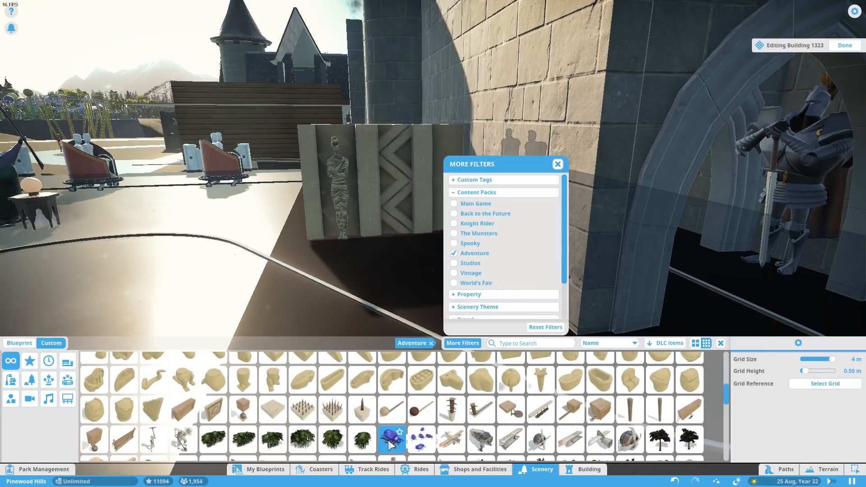
pyautogui.click(391, 439)
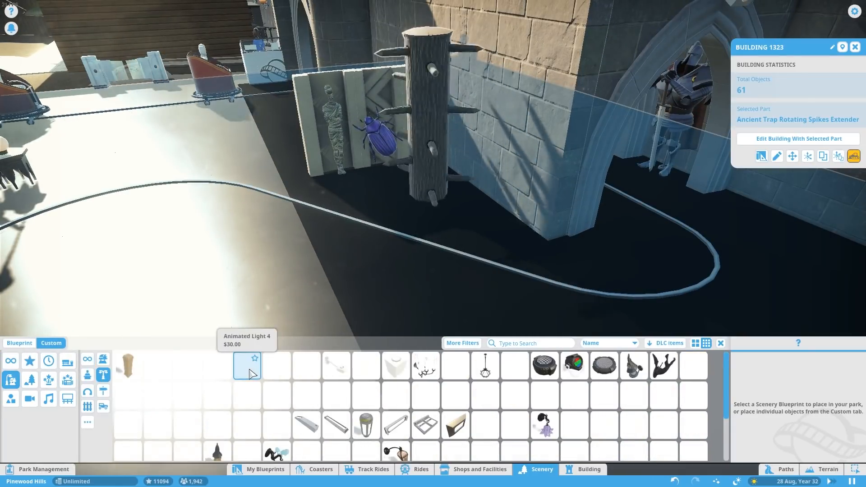
pyautogui.click(396, 366)
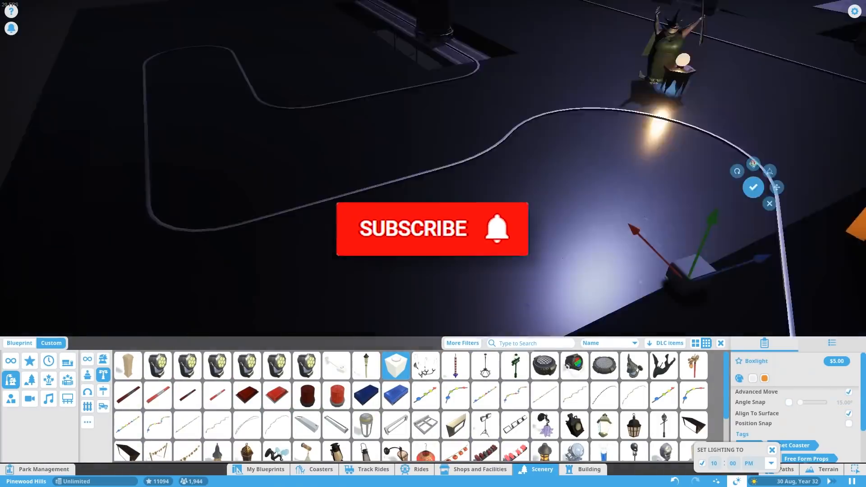
# Confirm the box light placement and close the building's information panel.
pyautogui.click(588, 469)
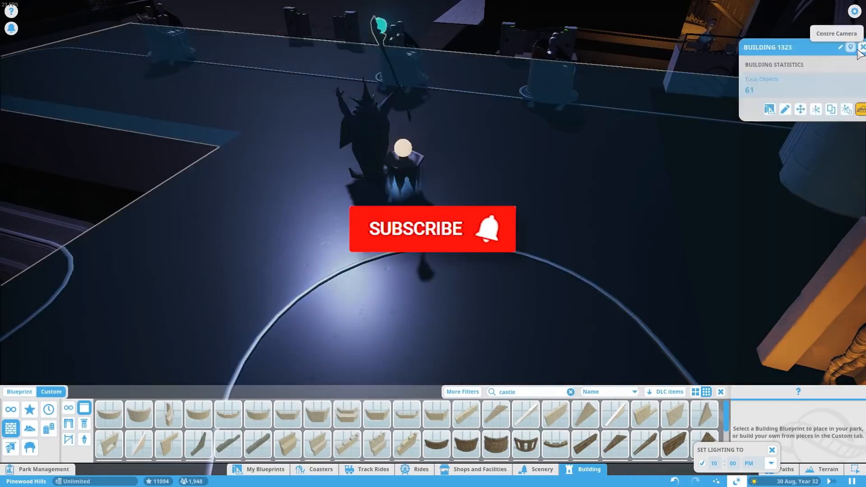
pyautogui.click(541, 469)
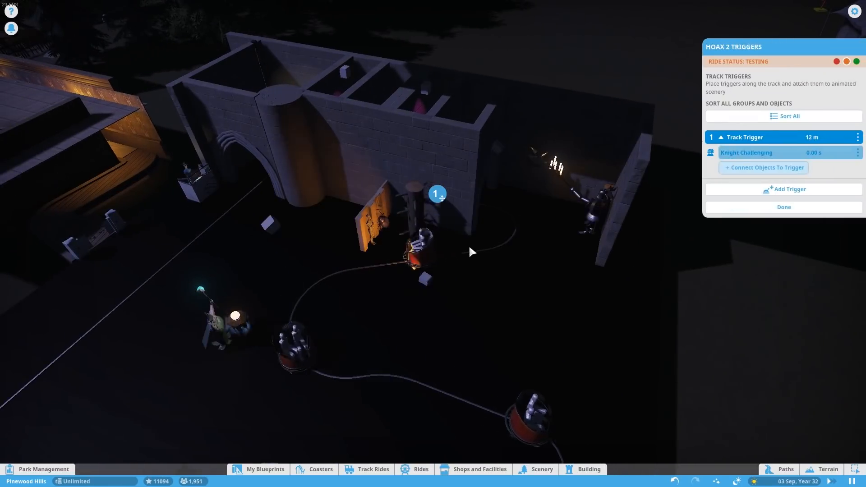
# Add another track trigger and set its box light to toggle repeatedly.
pyautogui.click(767, 167)
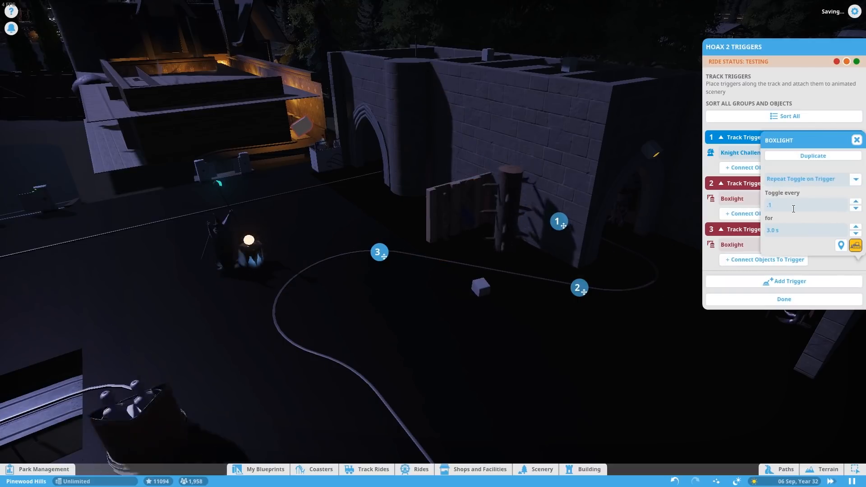
pyautogui.click(856, 140)
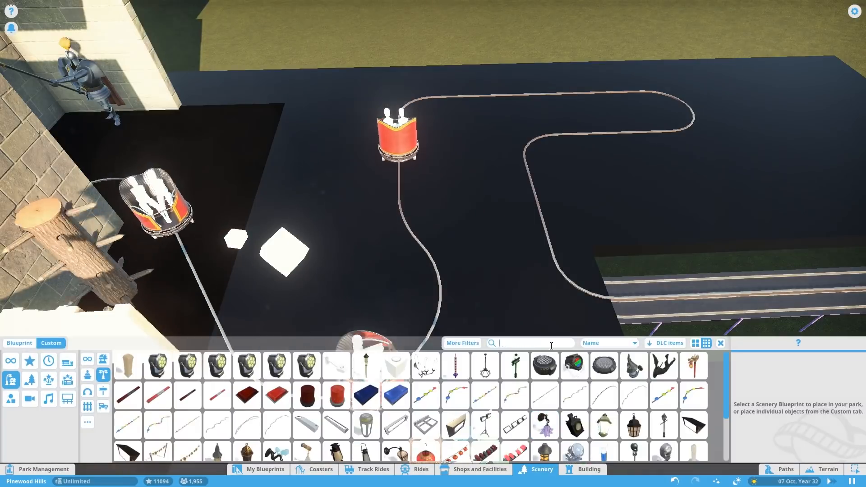
# Place the crenellated arched-window wall and wooden-plank archway over the track.
pyautogui.click(589, 468)
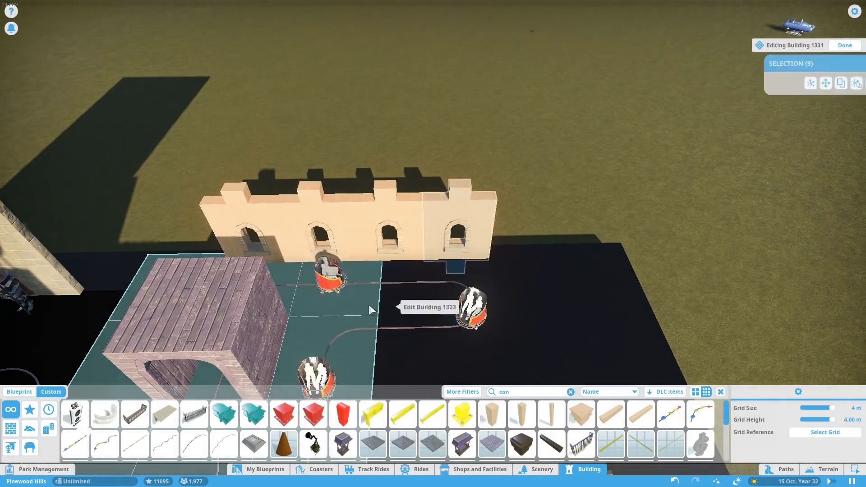
# Place Spooky Animatronic Shadow Person 4 at the wall's end and Oil Lamp 1 between windows.
pyautogui.click(541, 469)
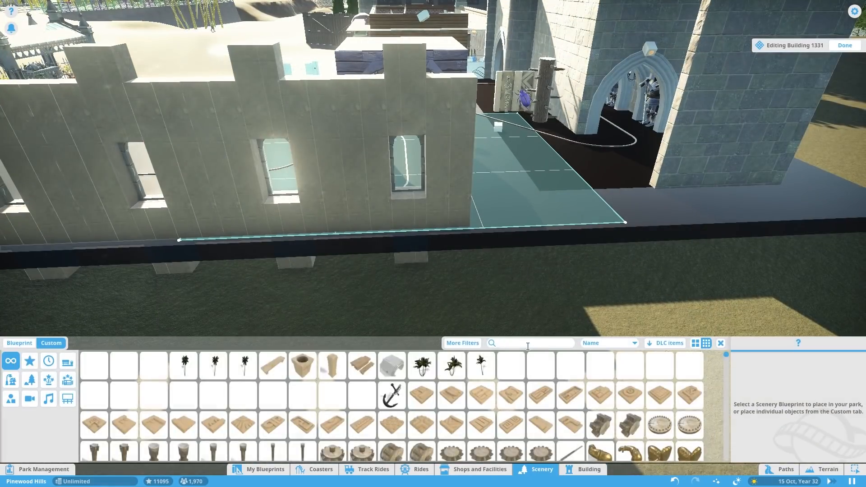
pyautogui.write('gh')
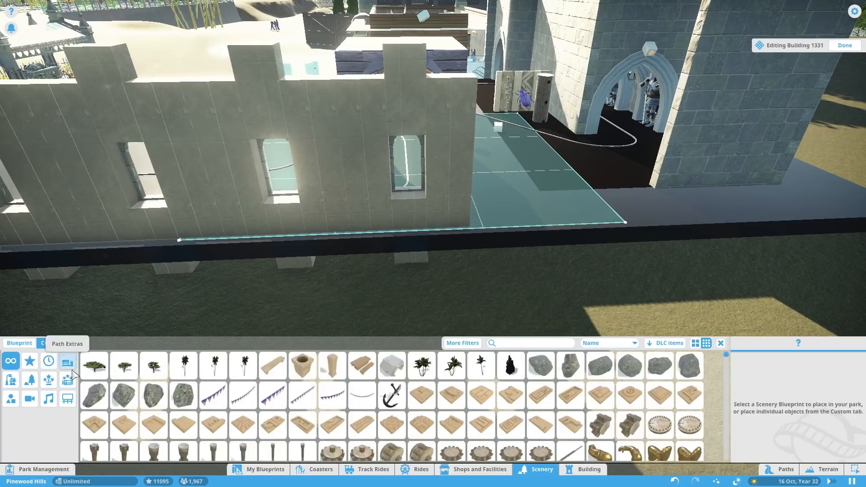
pyautogui.click(50, 342)
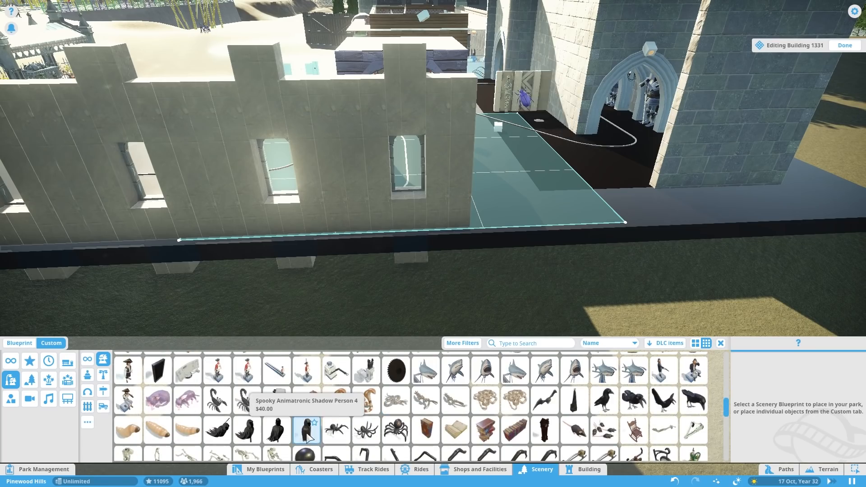
pyautogui.click(307, 429)
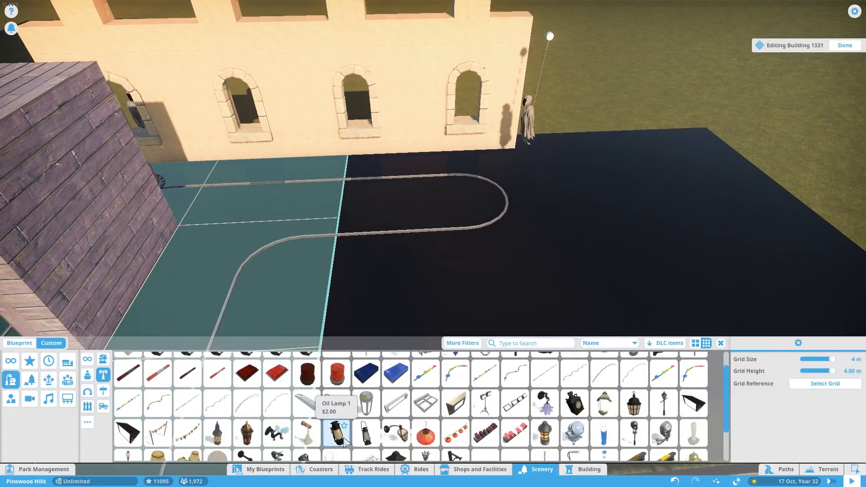
pyautogui.click(364, 433)
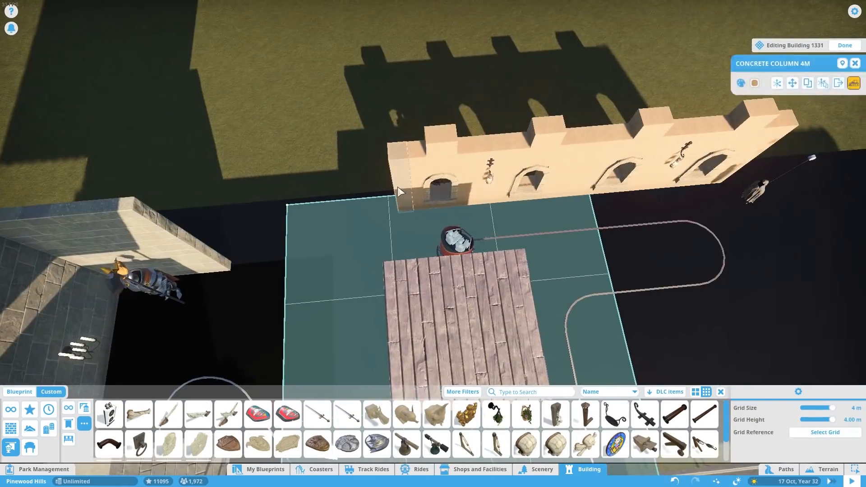
# Search 'barrel', place a lantern-topped barrel, and set a red-eyed shadow figure in a window.
pyautogui.write('barre')
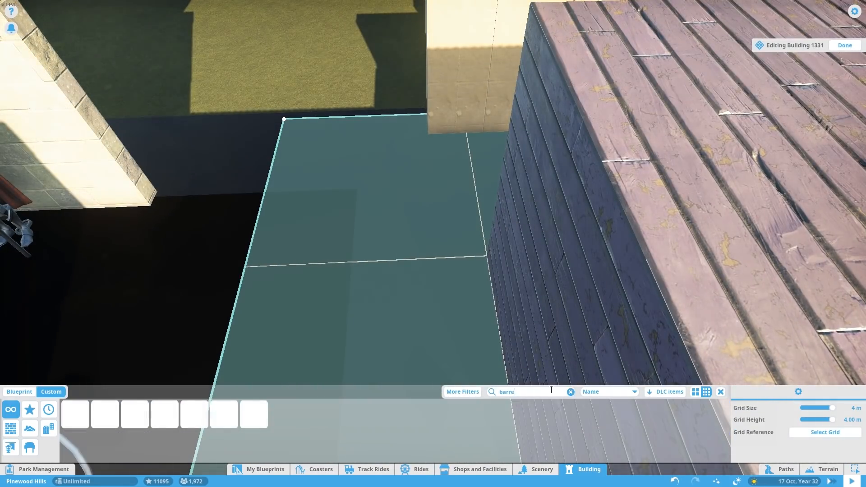
pyautogui.click(272, 395)
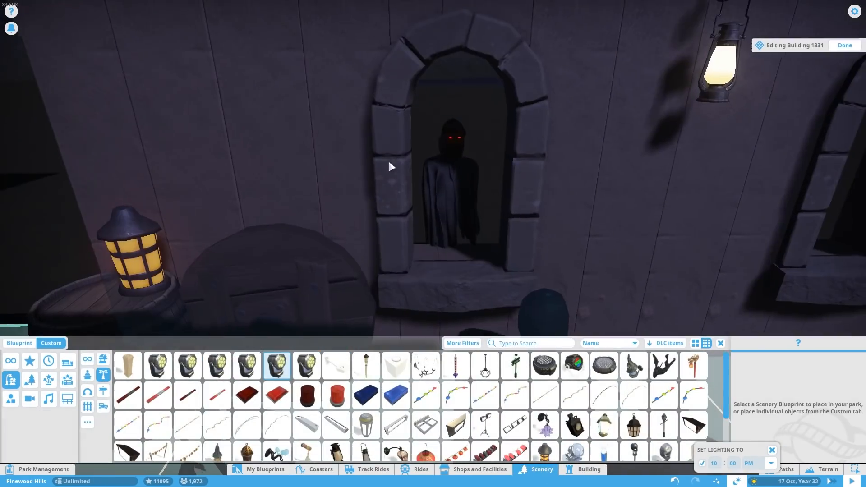
pyautogui.click(395, 365)
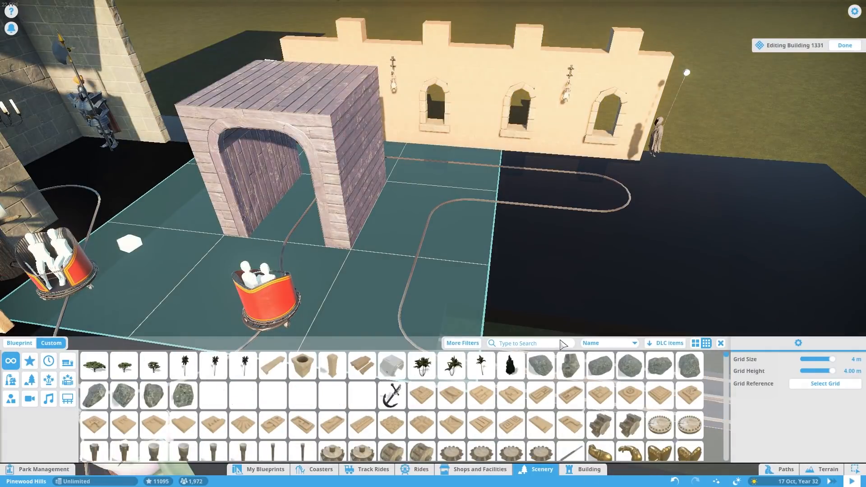
# Board up a window with planks and place three gravestones, one with a cross, by the knight.
pyautogui.write('plank')
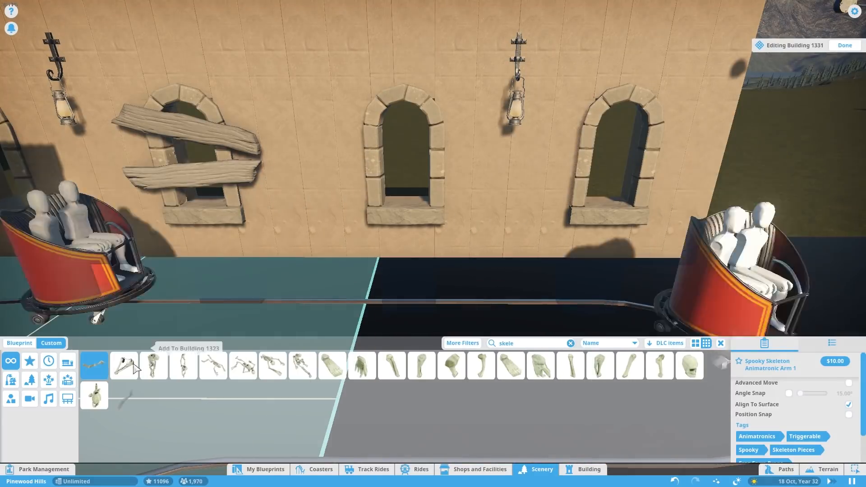
pyautogui.click(152, 366)
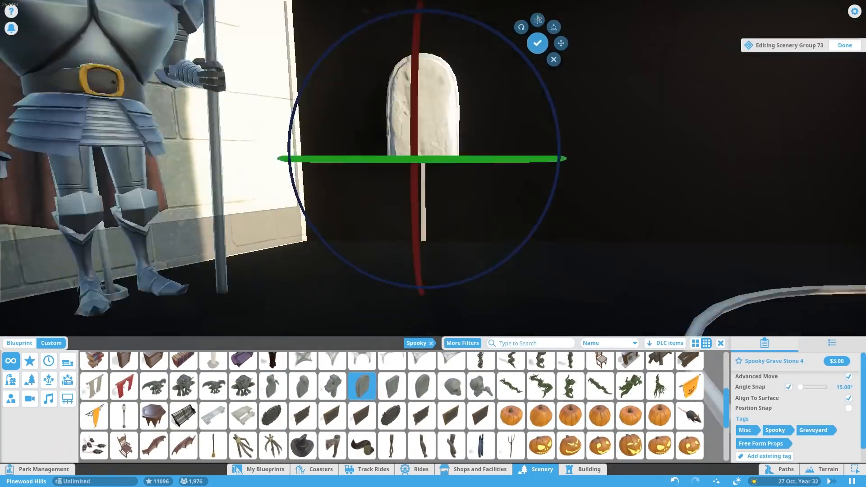
pyautogui.click(331, 386)
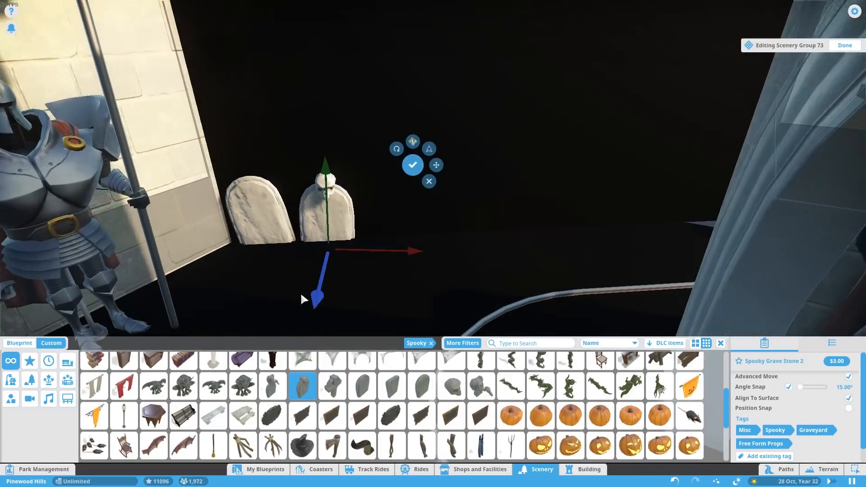
pyautogui.click(332, 386)
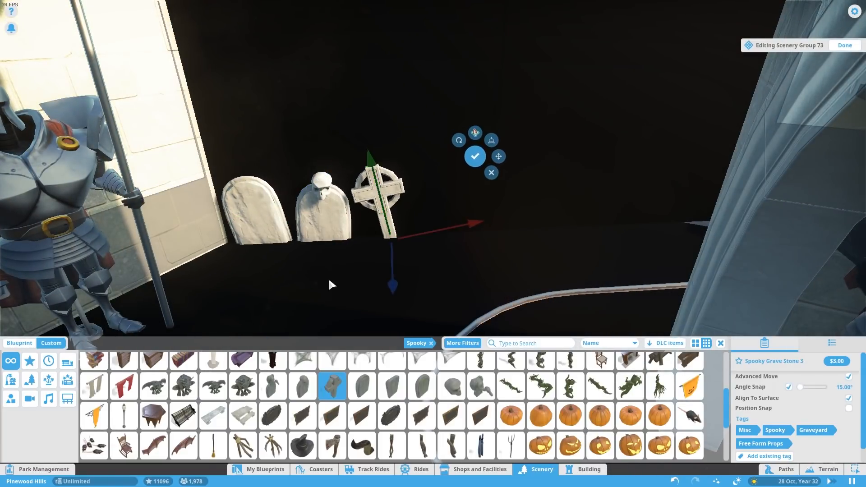
pyautogui.click(273, 386)
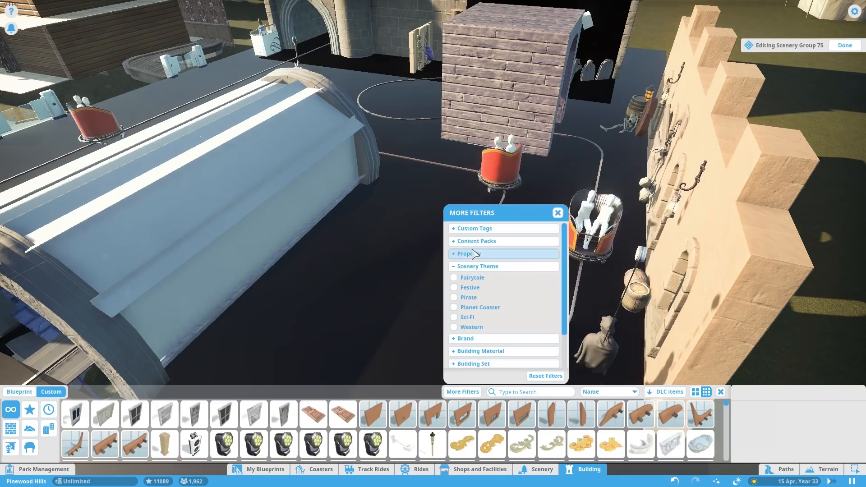
# Place the Spooky Spider Body on the grass and attach its front and side legs.
pyautogui.write('spider')
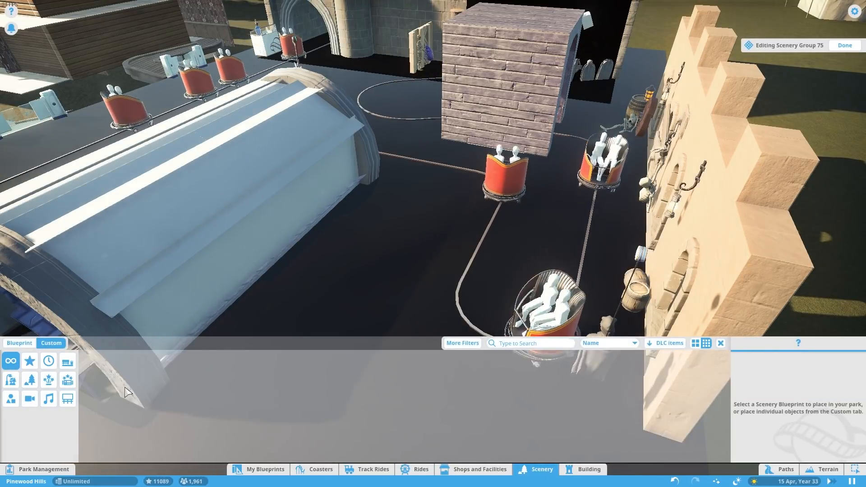
pyautogui.write('spider')
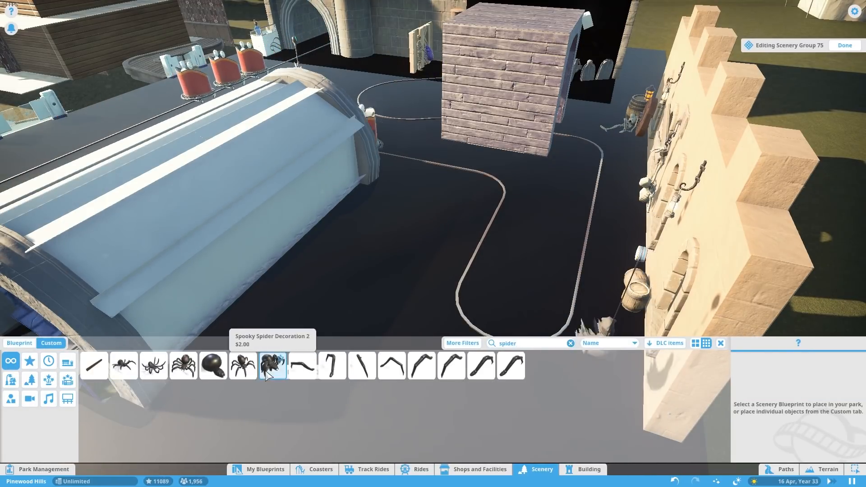
pyautogui.click(212, 365)
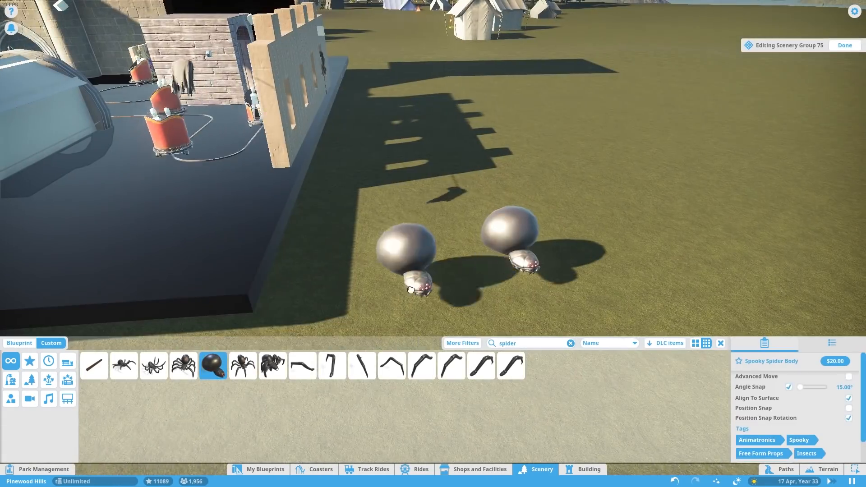
pyautogui.click(391, 366)
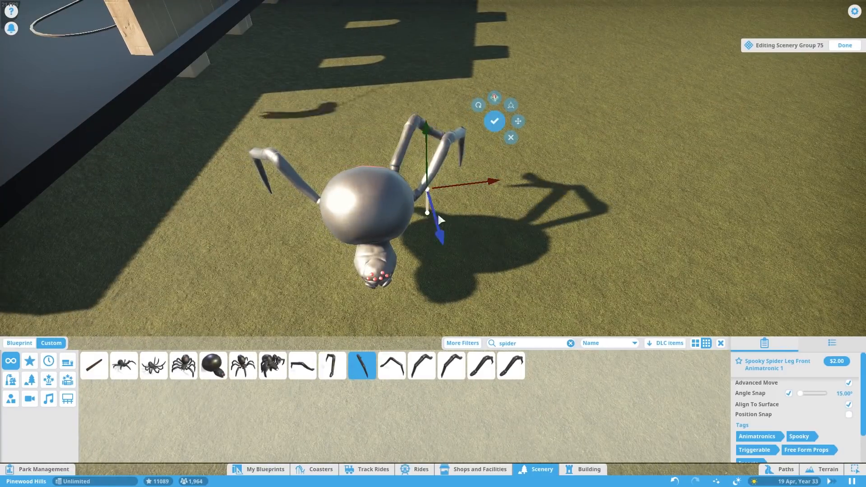
pyautogui.click(391, 365)
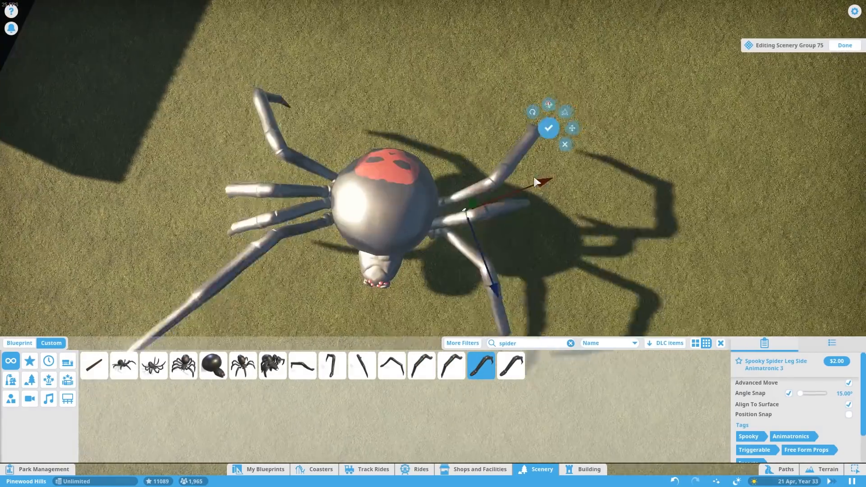
pyautogui.click(510, 365)
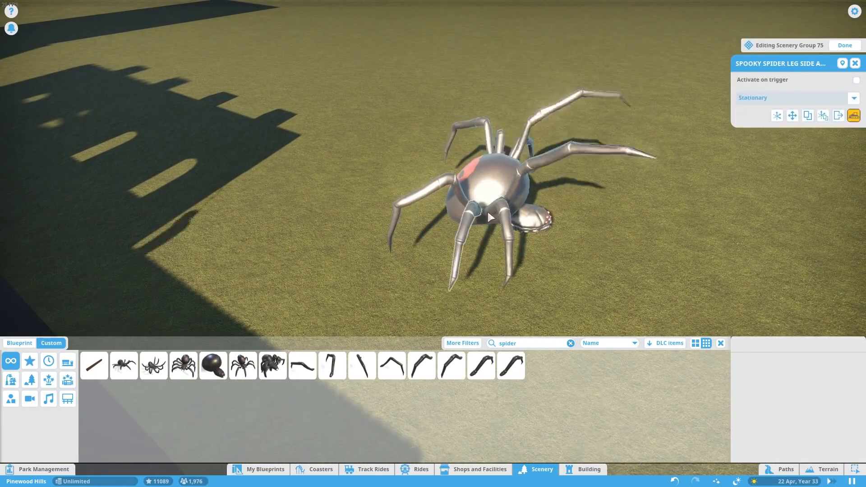
# Select the finished spider group to move it over the ride track.
pyautogui.click(795, 98)
pyautogui.write('caffol')
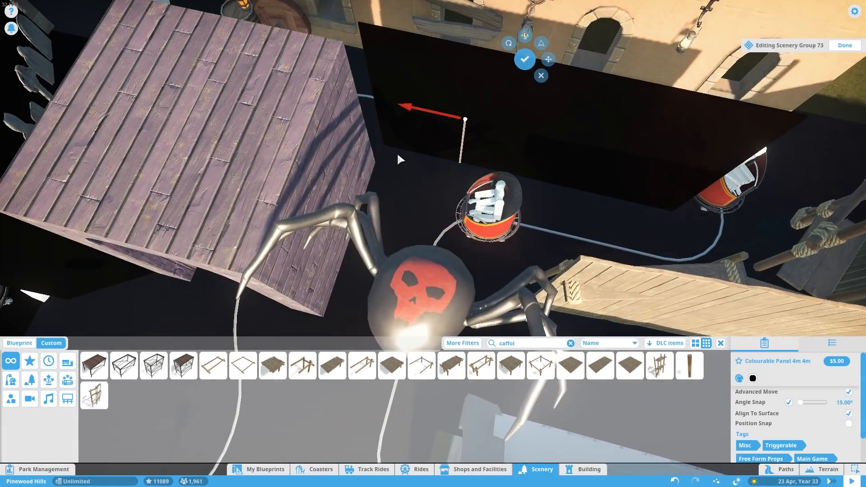
# Place wooden scaffold panels beside and above the track to build rope-lashed scaffolding.
pyautogui.click(588, 469)
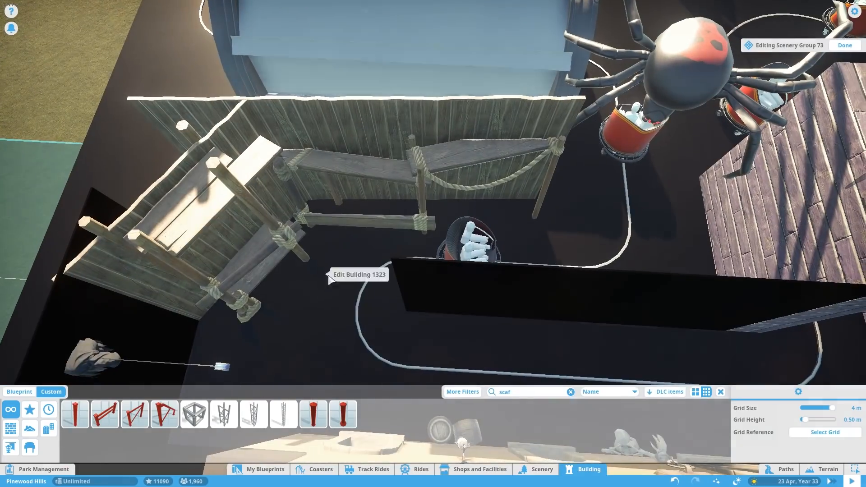
pyautogui.click(540, 469)
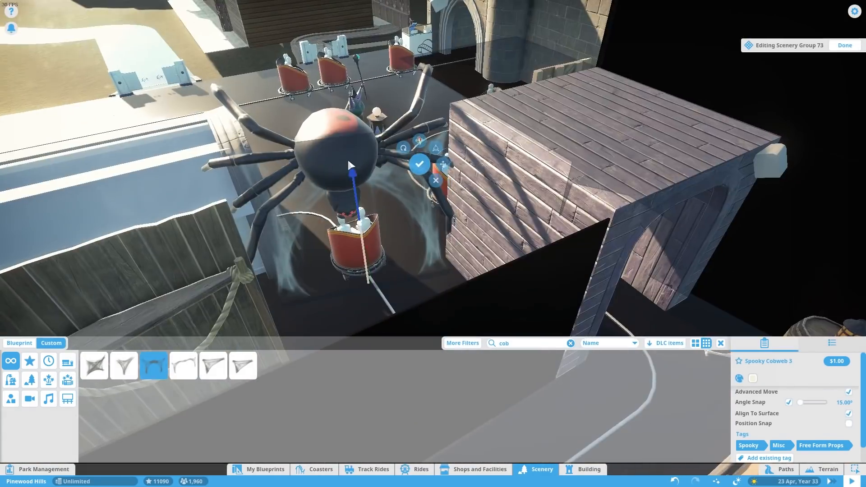
# Search 'scaf' and drape Spooky Cobweb 5 between the walls and scaffolding.
pyautogui.write('scaf')
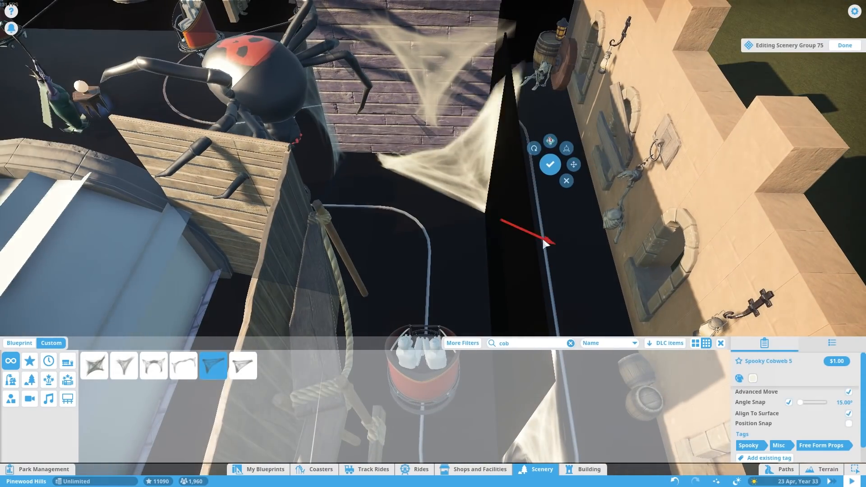
pyautogui.click(123, 365)
pyautogui.write('spider')
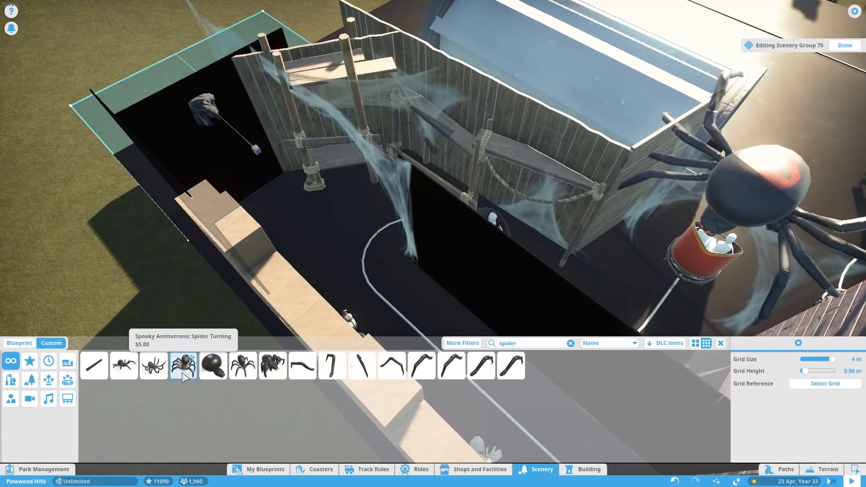
# Place several Spooky Animatronic Spider Turning pieces on the scaffolding, then a Boxlight in the corridor.
pyautogui.click(243, 365)
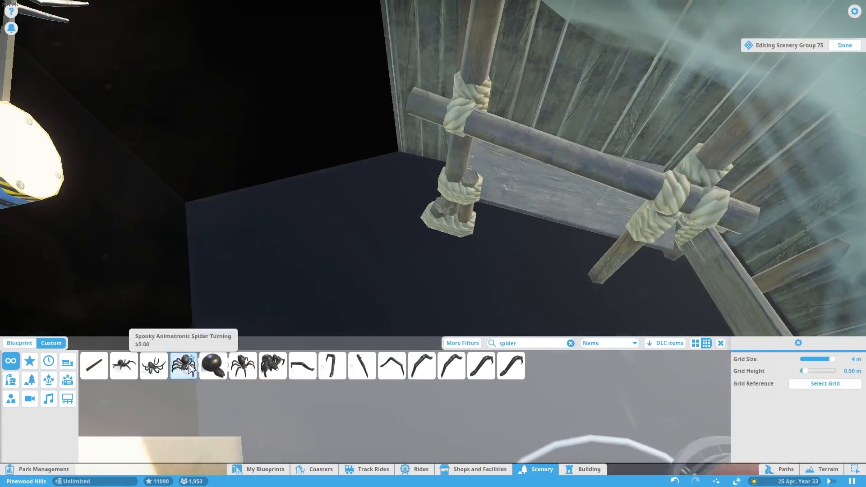
pyautogui.click(183, 365)
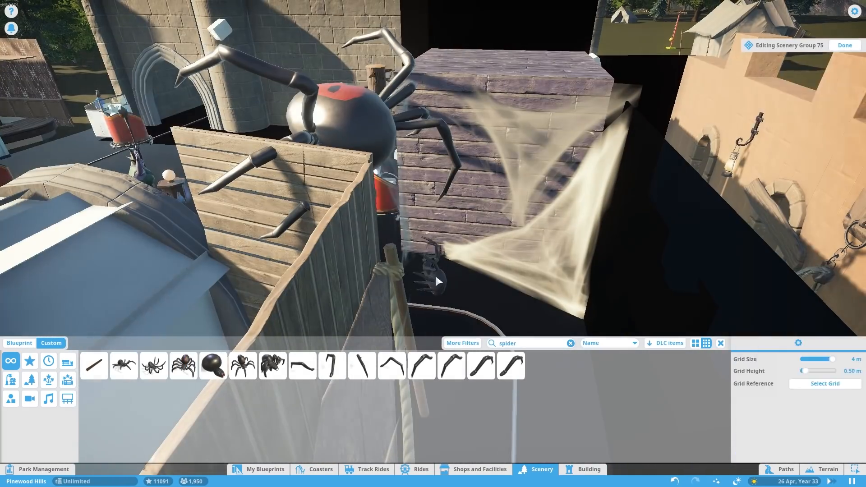
pyautogui.click(243, 364)
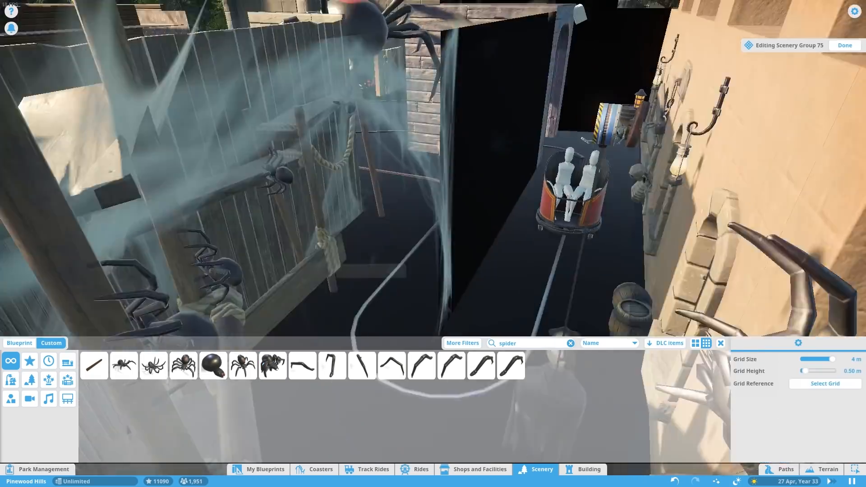
pyautogui.click(243, 365)
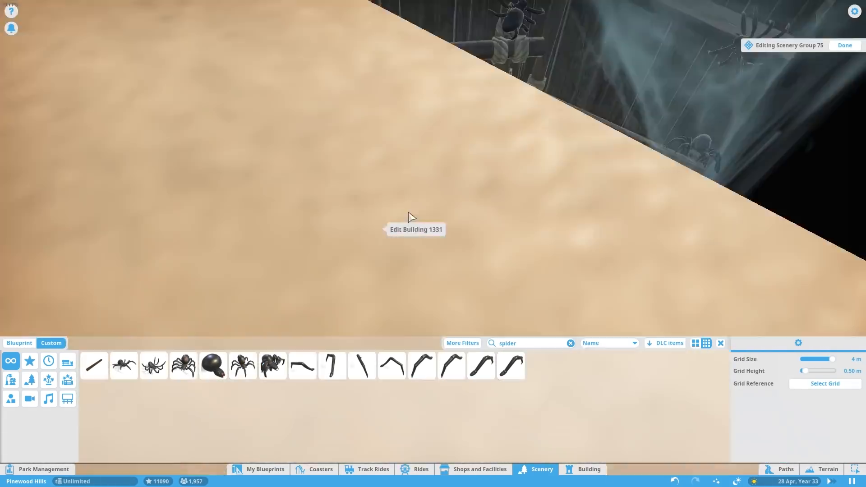
pyautogui.click(273, 366)
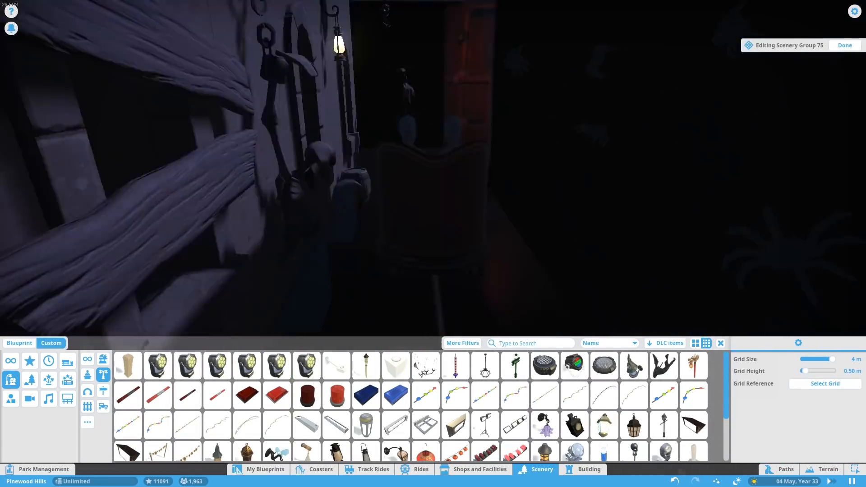
pyautogui.click(395, 365)
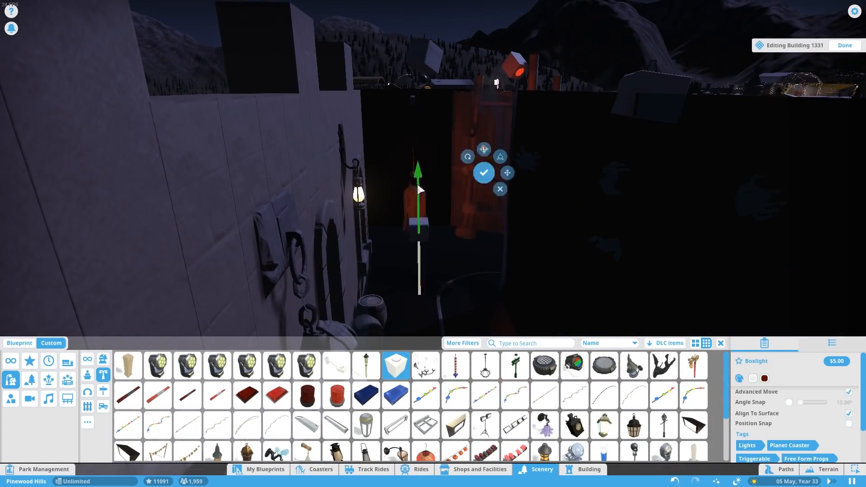